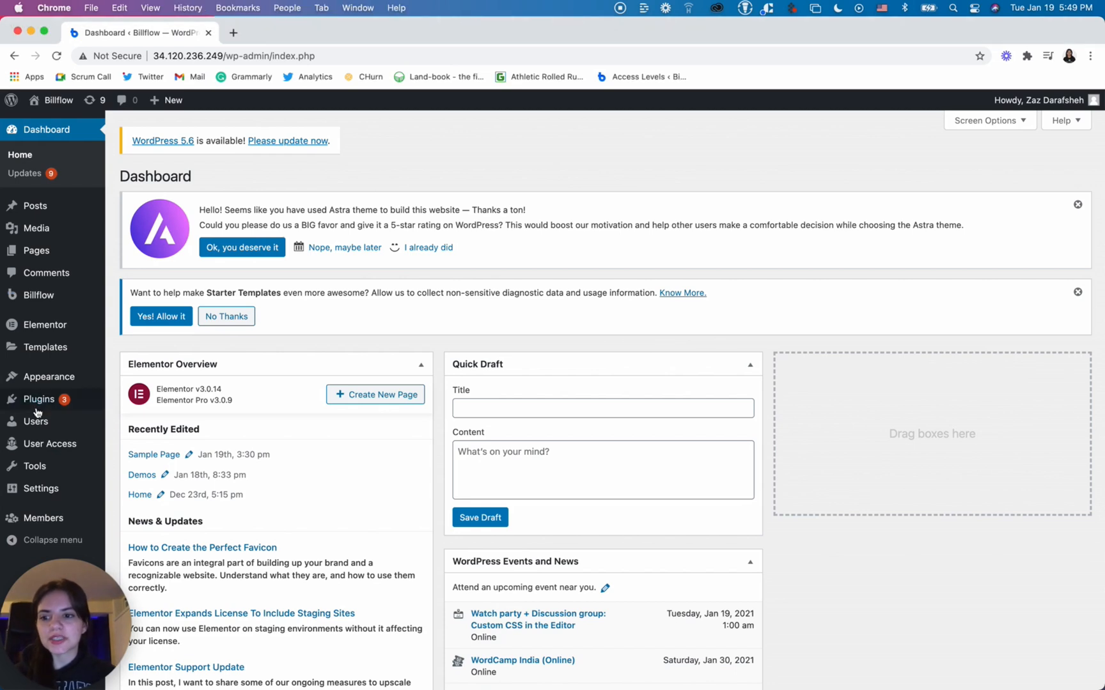
Step: Go to the Installed Plugins page from the admin sidebar's Plugins menu
click(39, 399)
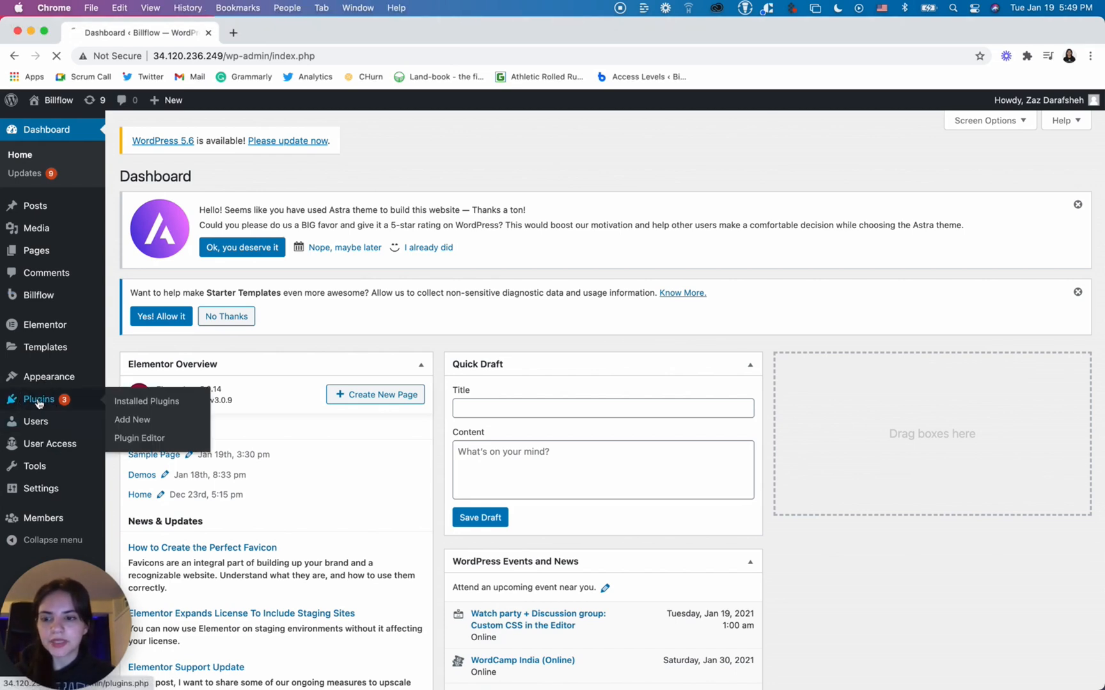
click(146, 401)
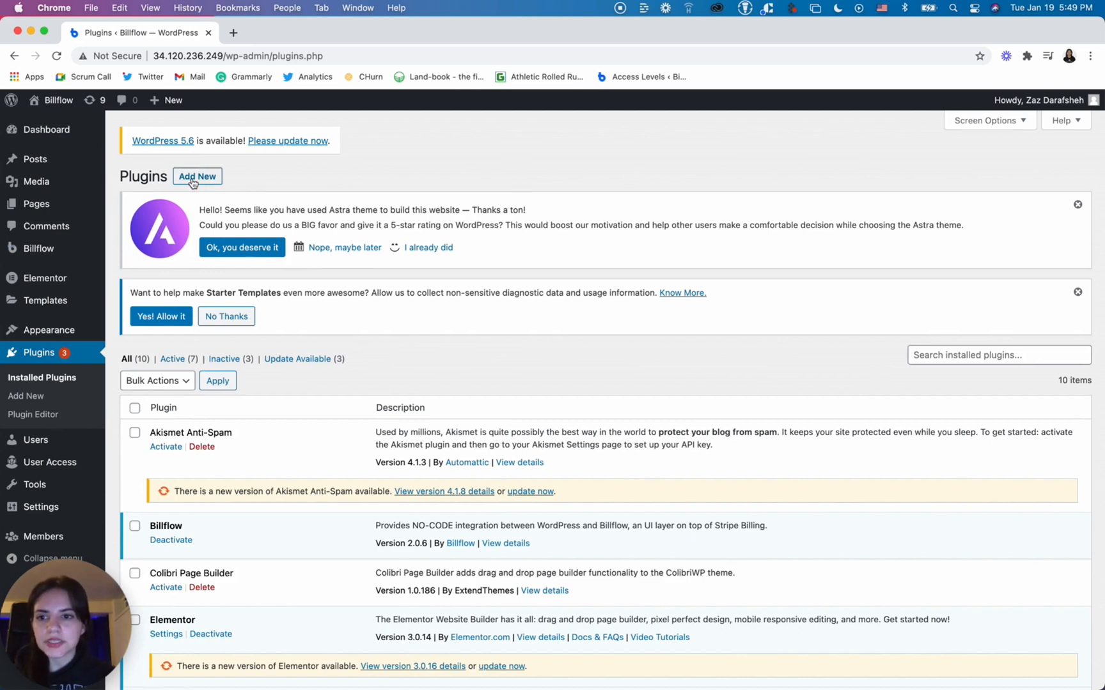
Step: Search the plugin directory for 'Billflow' to find Subscription Billing by Billflow
click(198, 176)
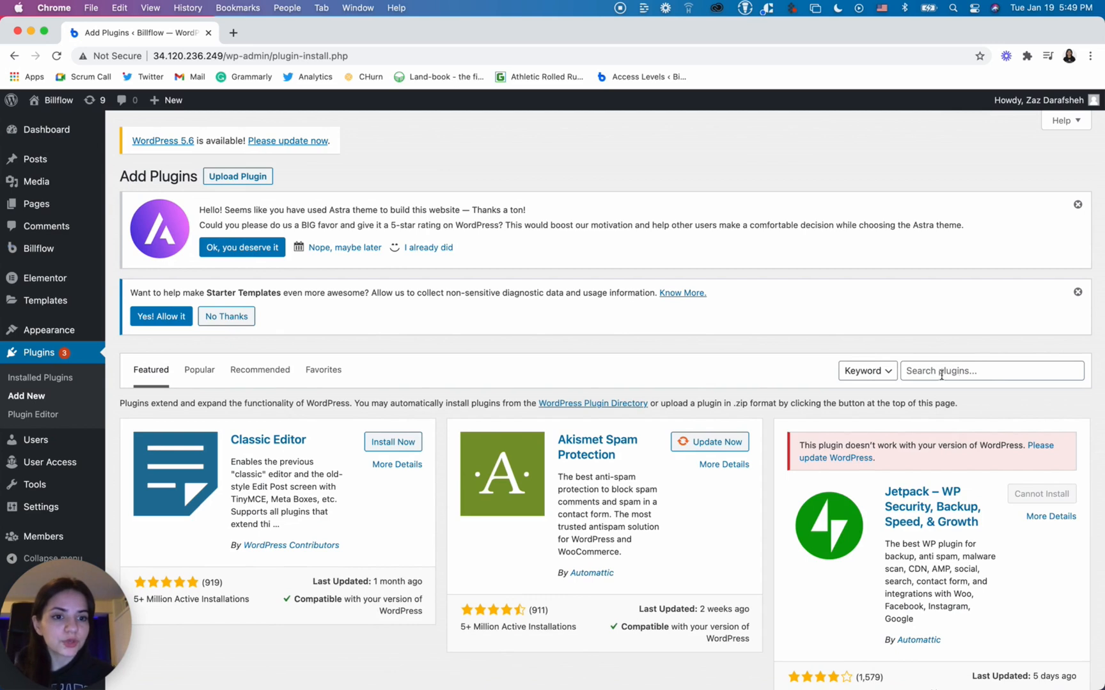
text(Billflow)
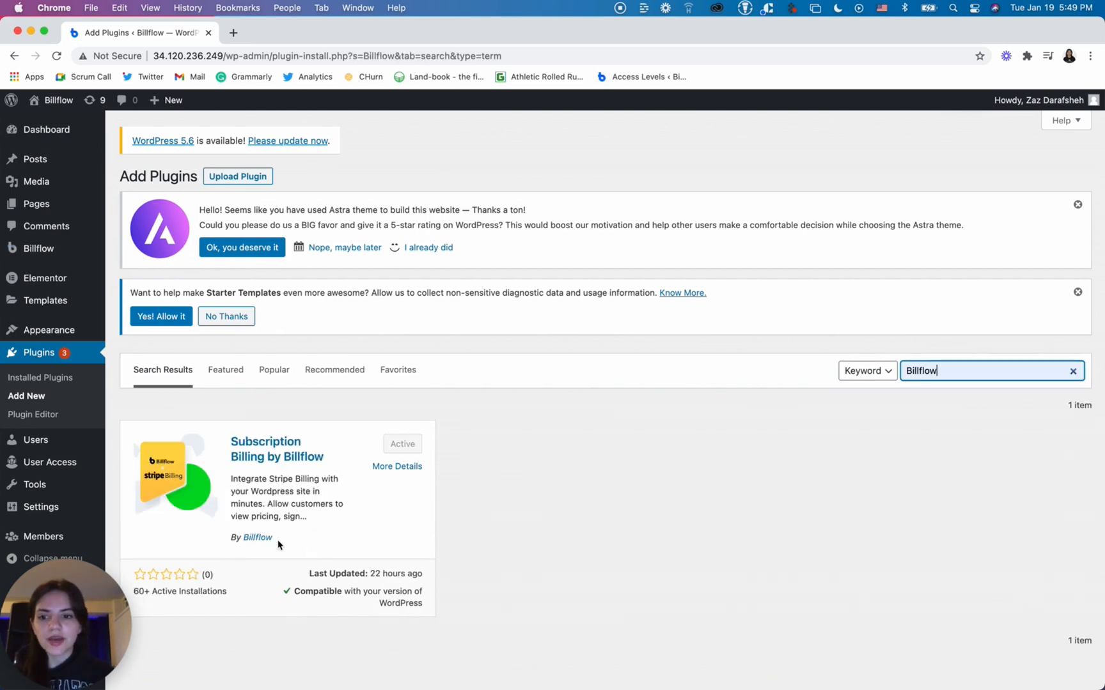
mouse_move(458, 619)
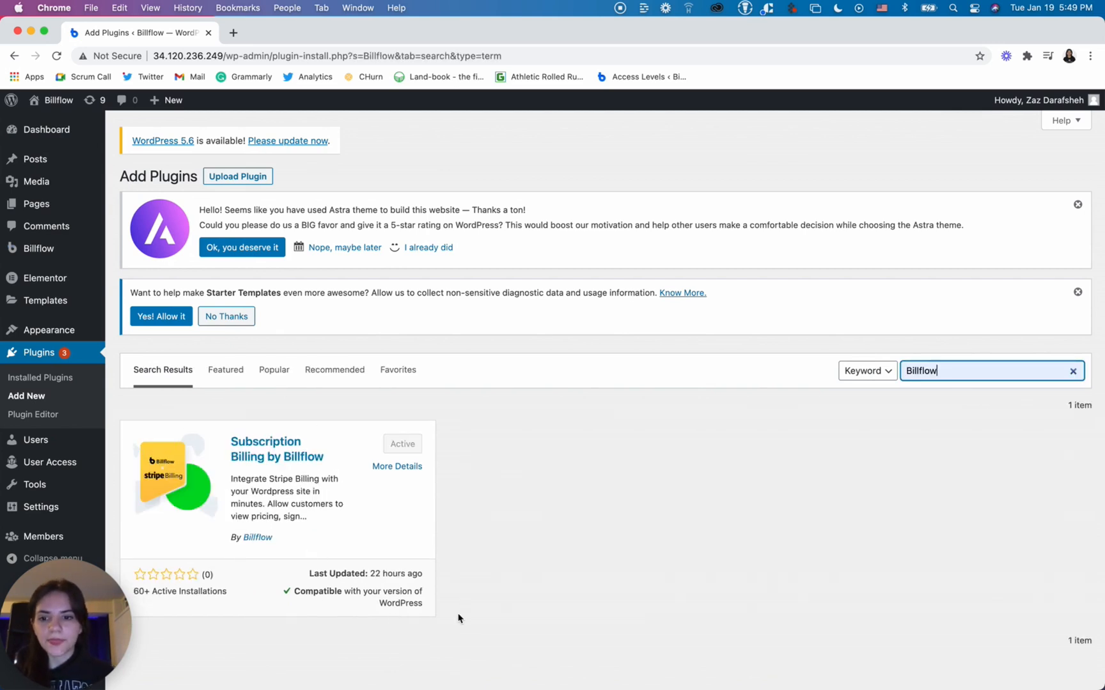
mouse_move(326, 474)
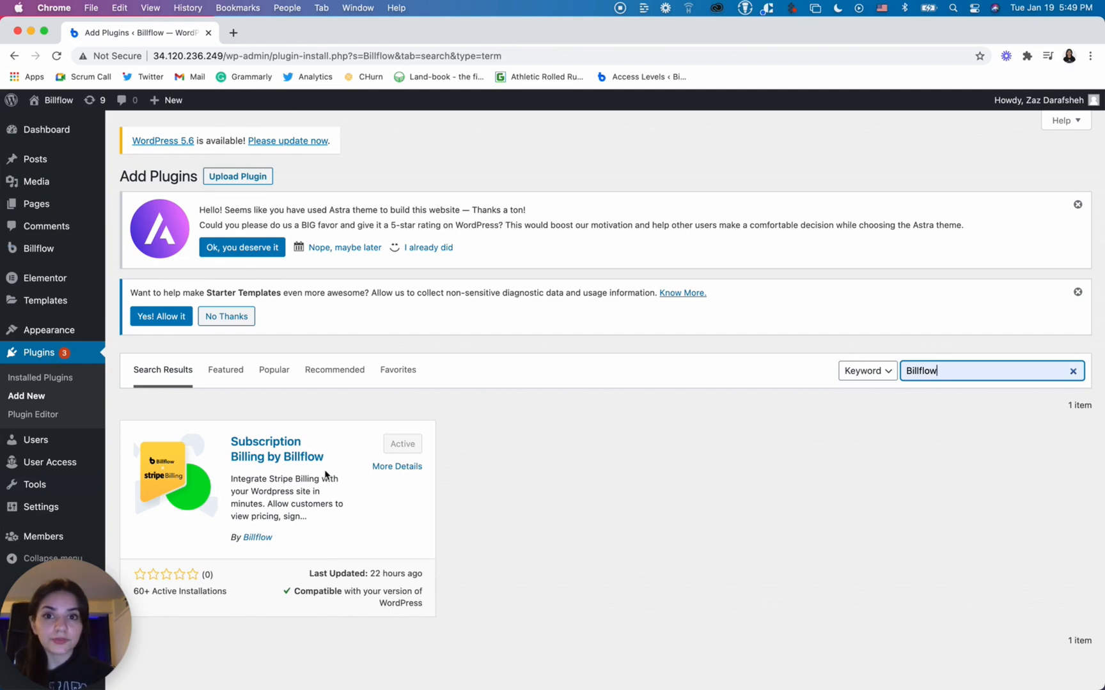
mouse_move(394, 442)
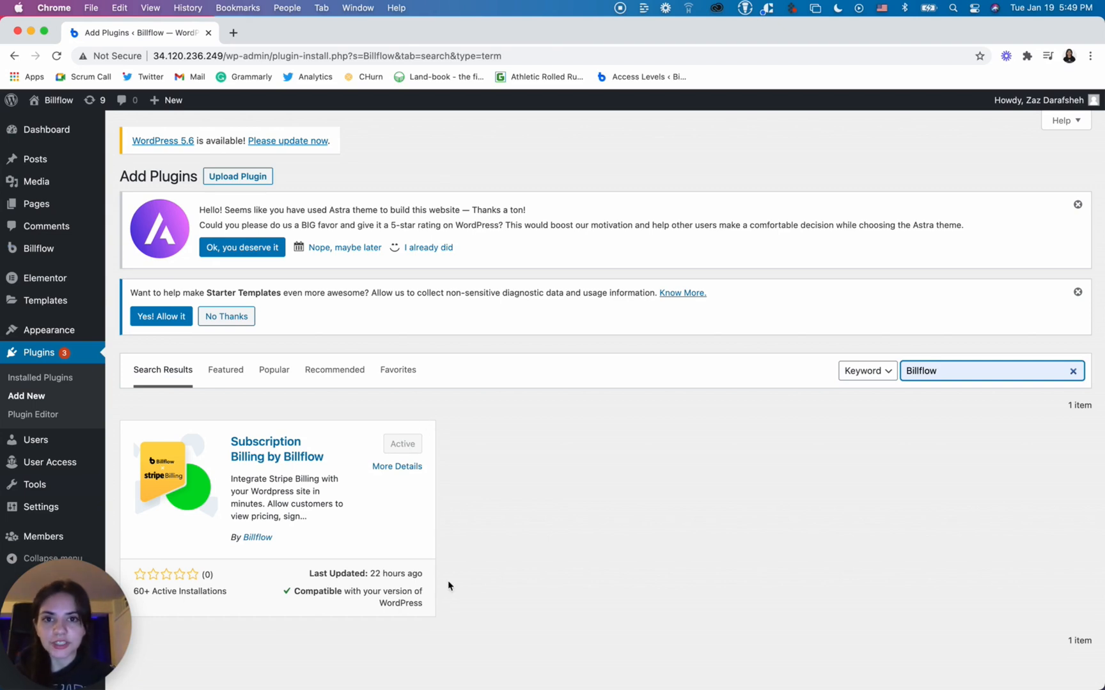
mouse_move(408, 539)
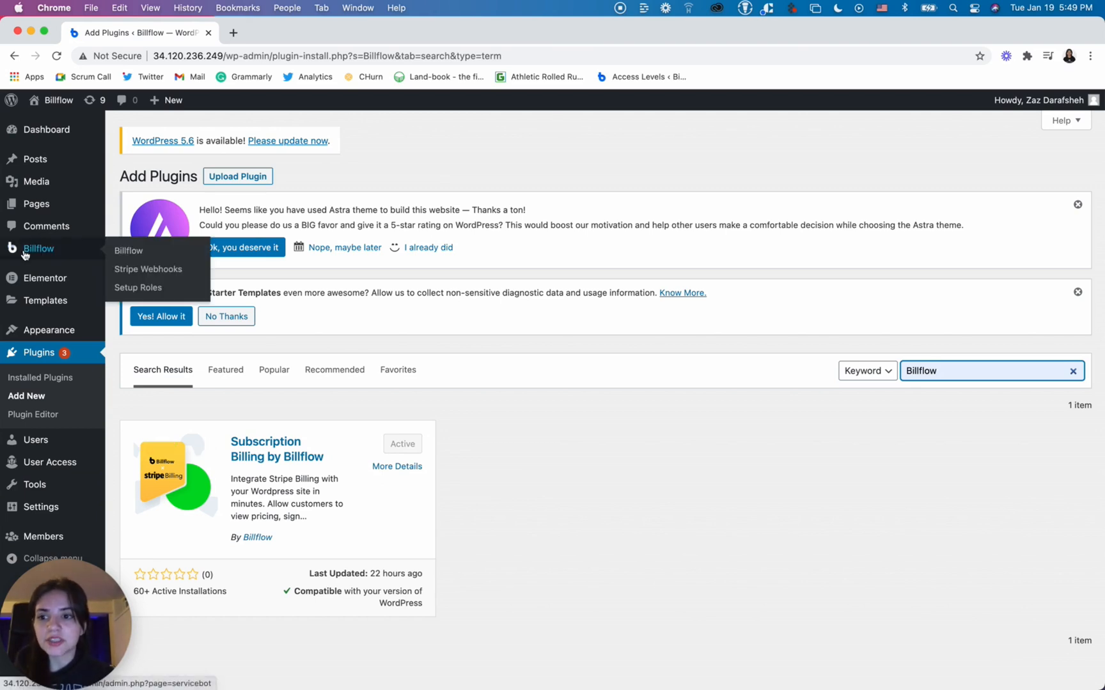
mouse_move(69, 252)
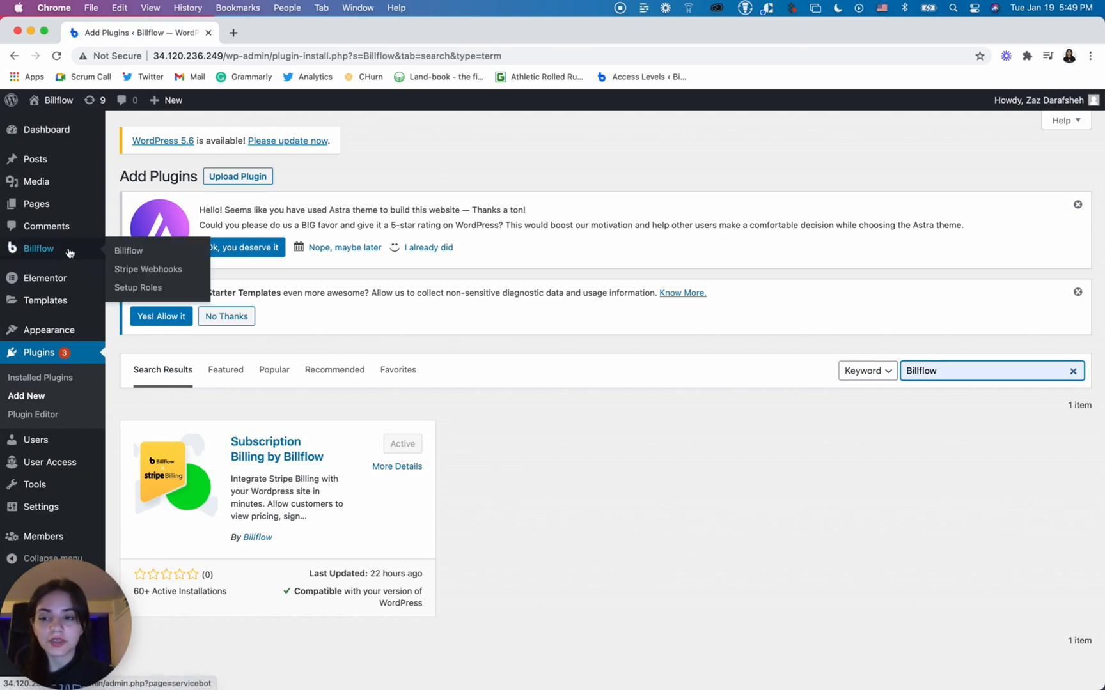
mouse_move(49, 250)
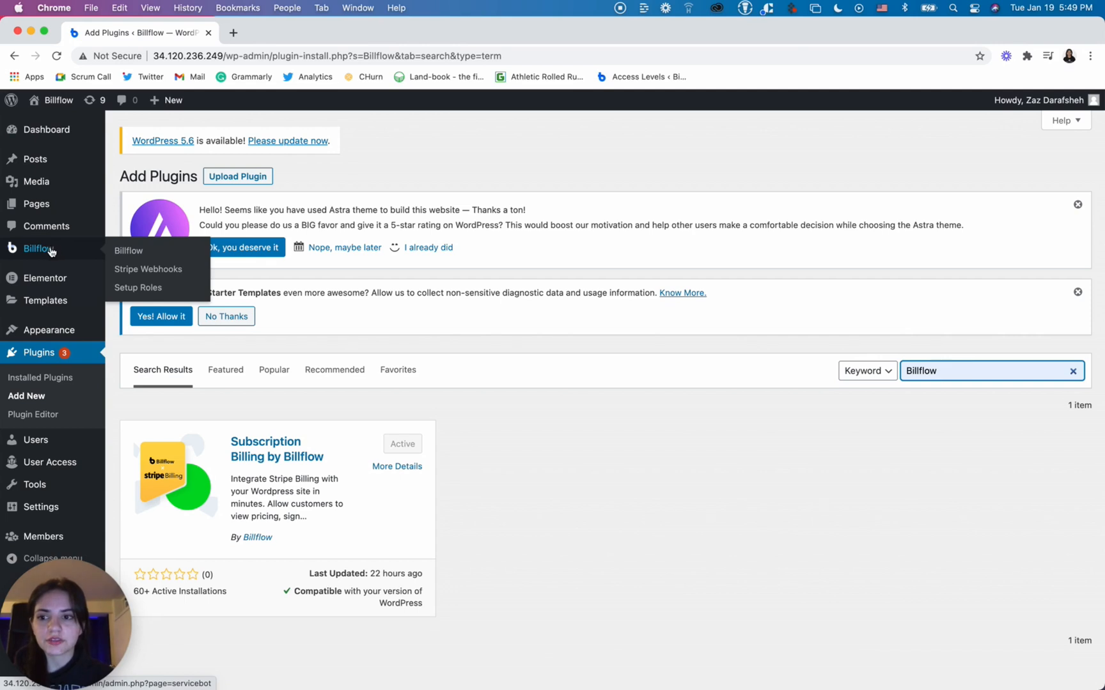
Step: Open Billflow Settings and scroll down to Step 1 and Step 2
click(129, 250)
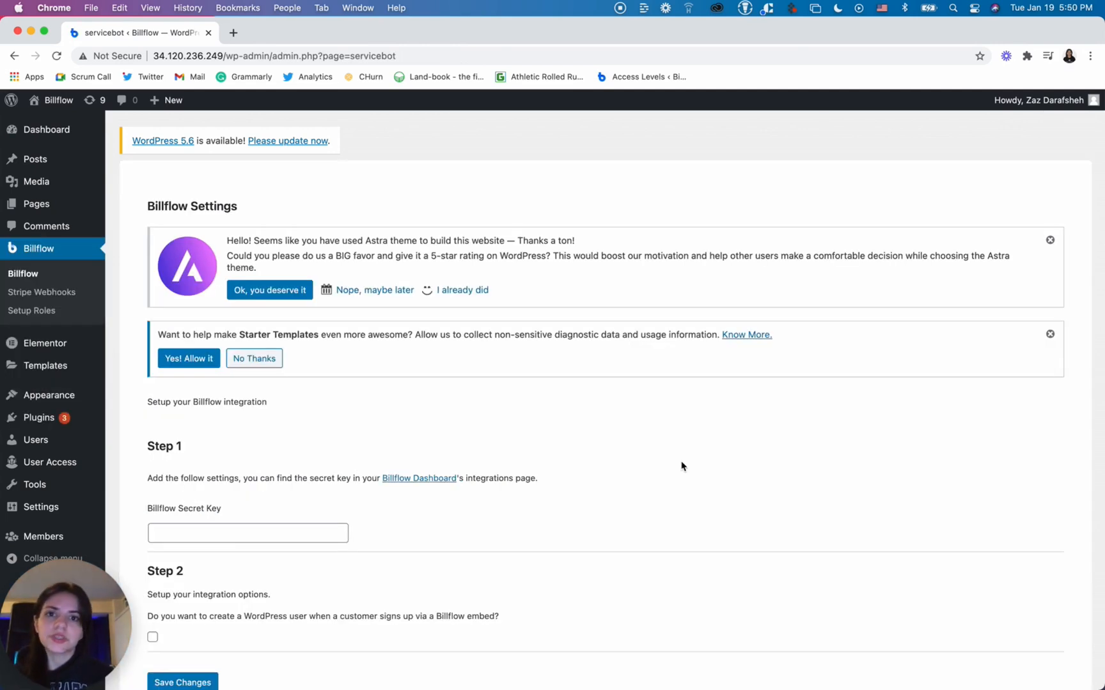
scroll(down, 3)
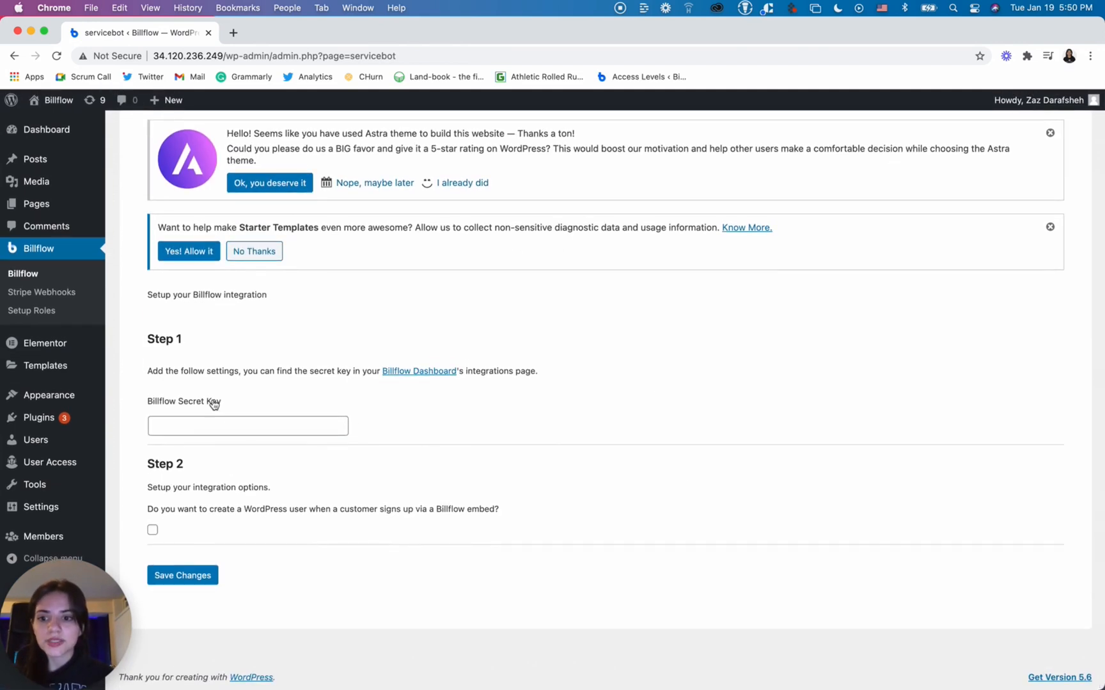
mouse_move(208, 415)
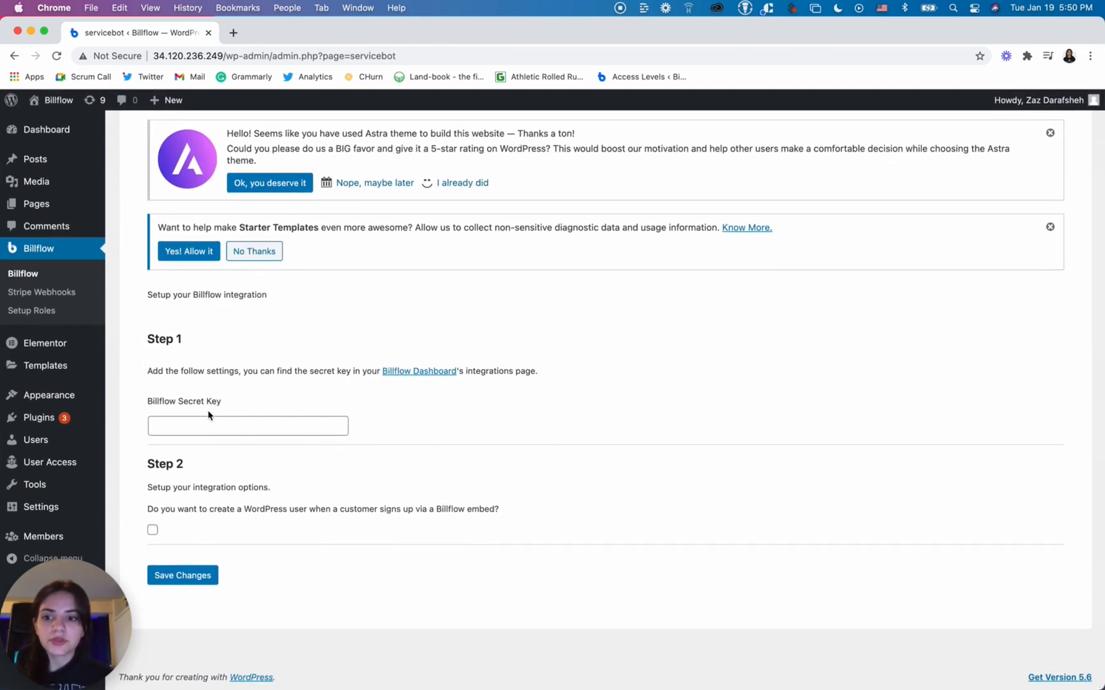
mouse_move(412, 360)
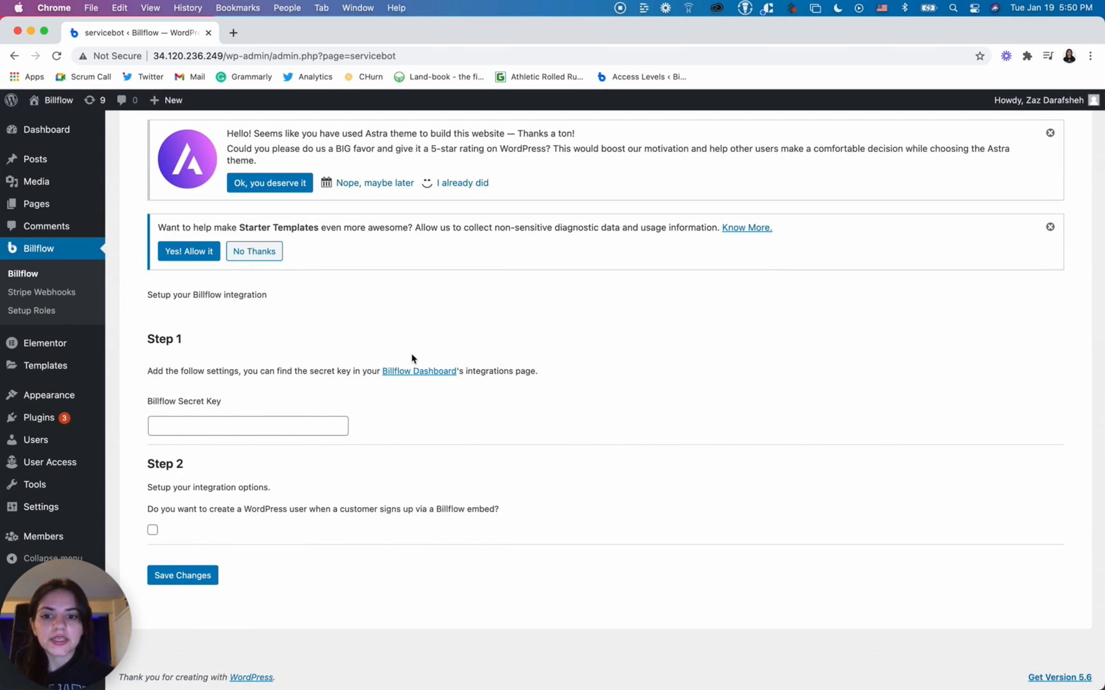
mouse_move(427, 380)
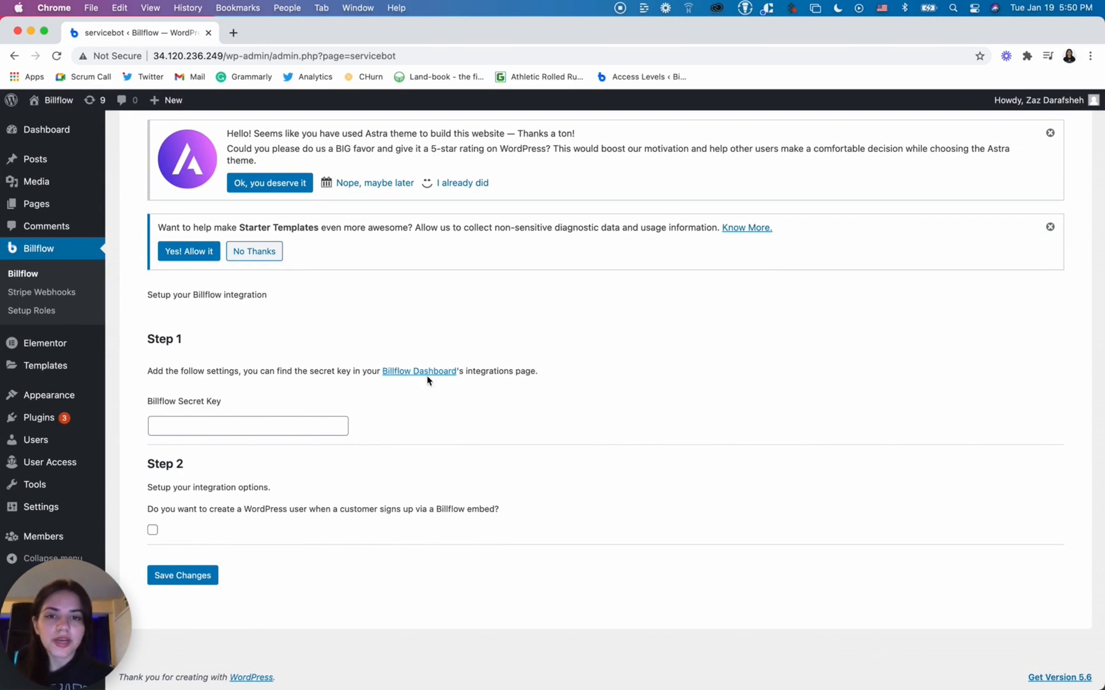
mouse_move(419, 371)
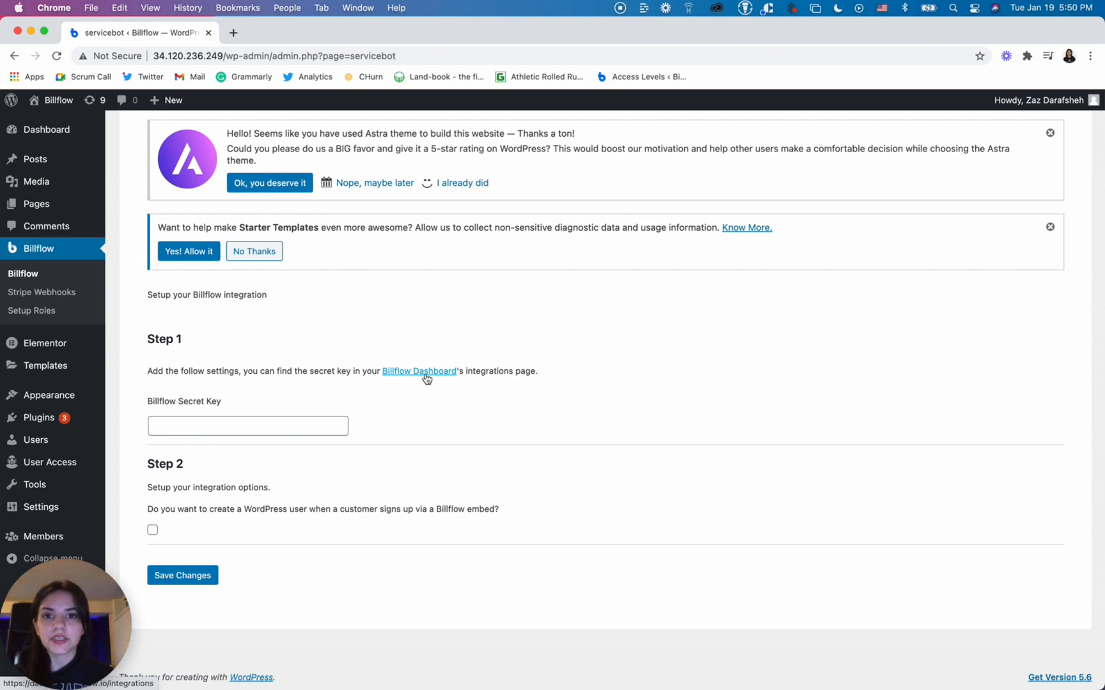
Step: Select the Secret Key on Billflow's Integrations page, then return to WordPress settings
click(418, 371)
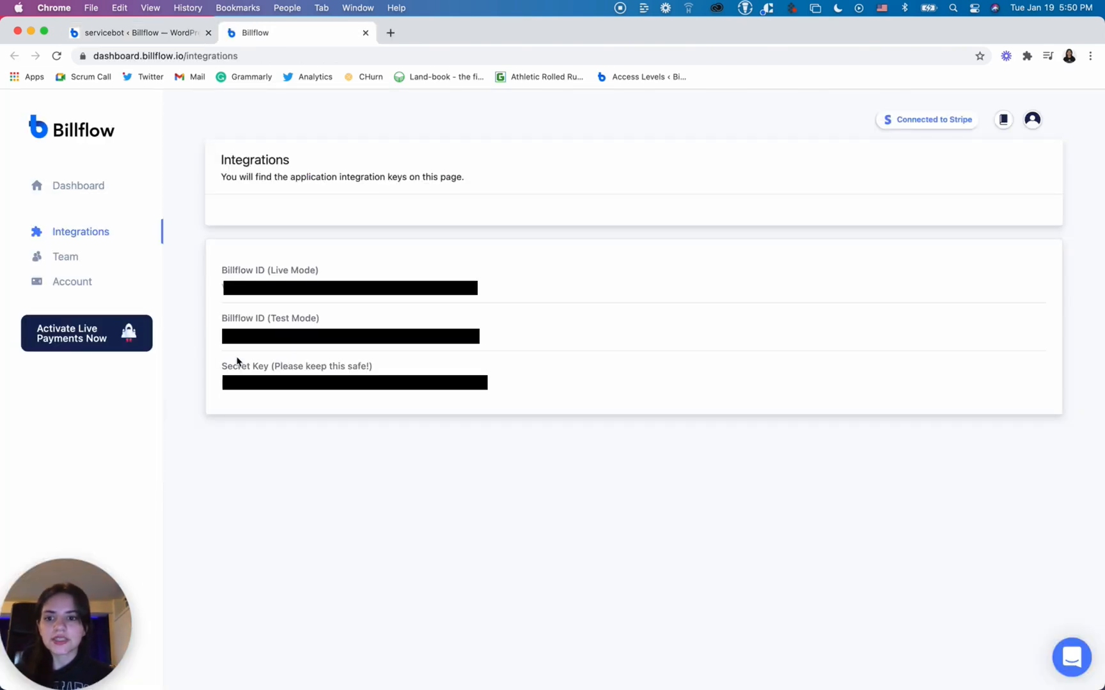
double_click(282, 365)
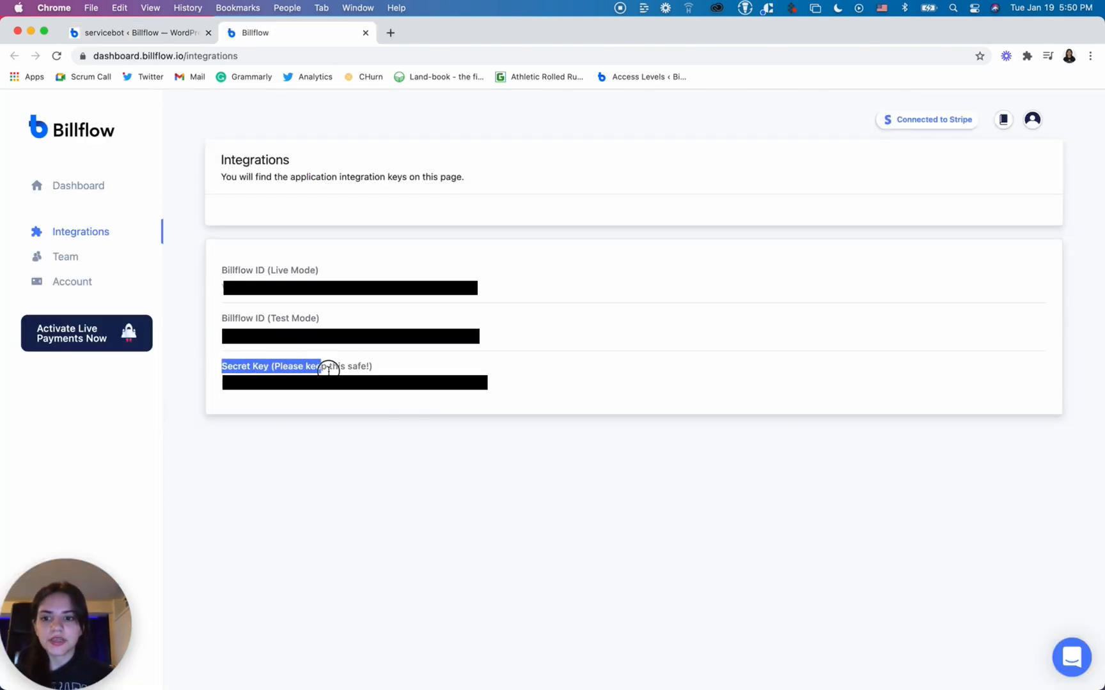
click(138, 32)
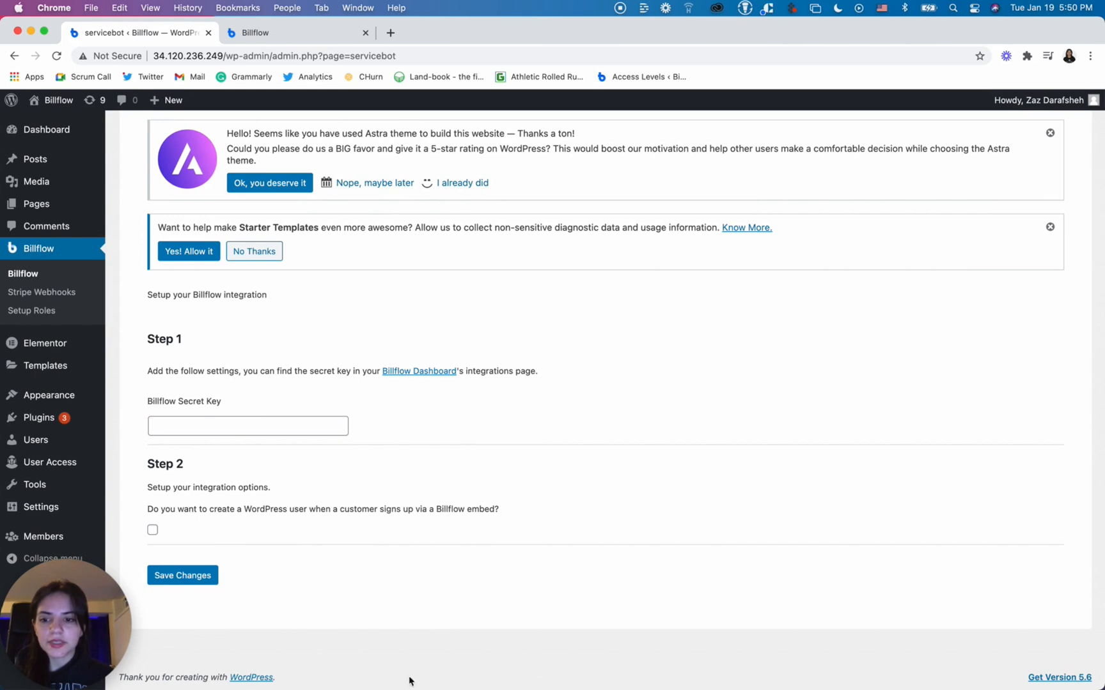
Step: Tick the Step 2 checkbox to create a WordPress user on Billflow embed signup
click(152, 530)
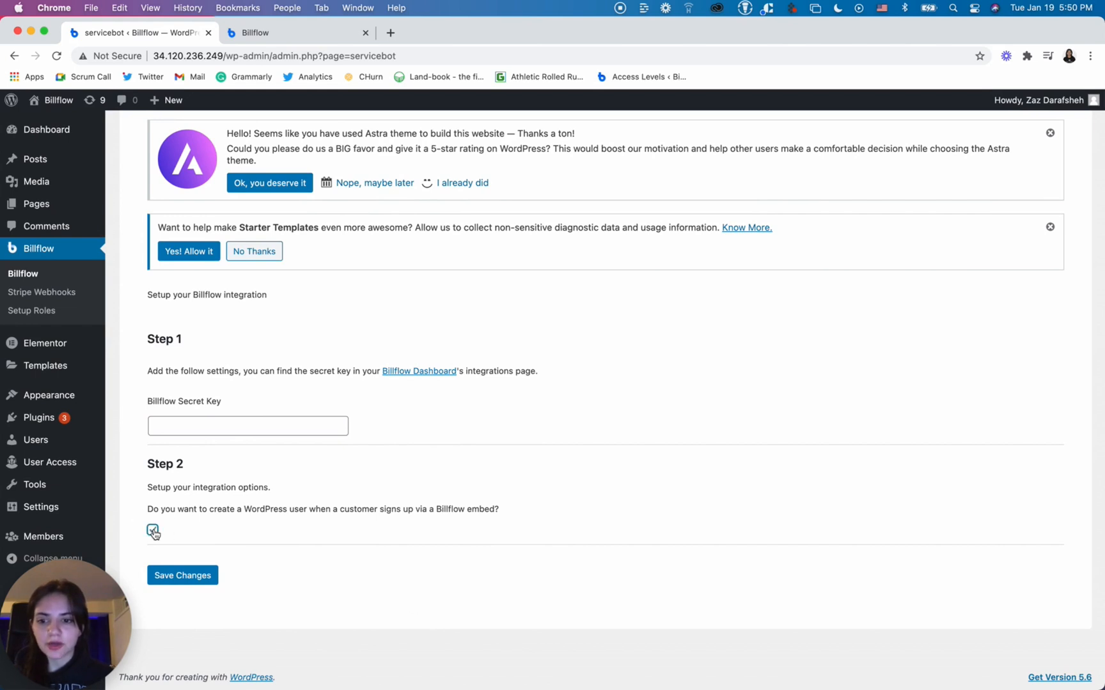
click(153, 530)
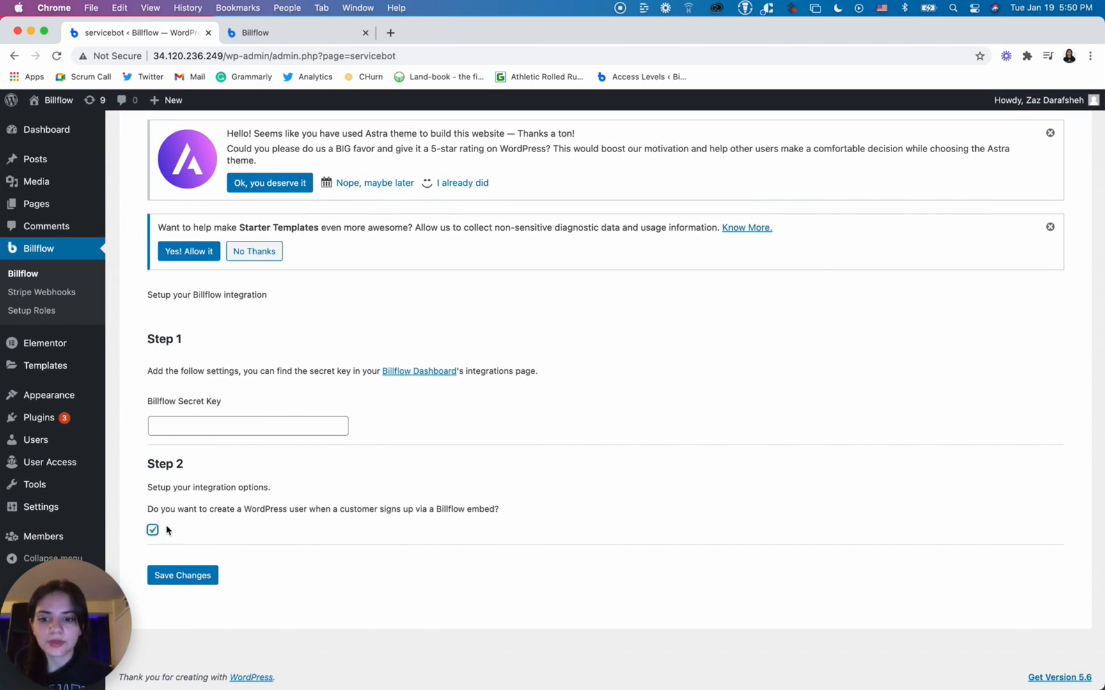